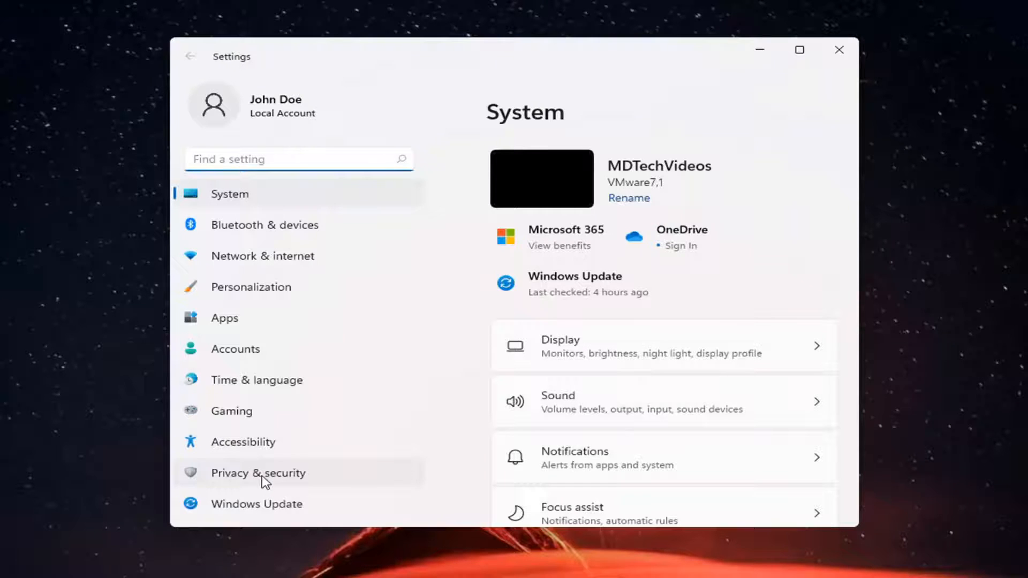
# Step: Go to Privacy & security and scroll down to the Windows permissions section
pyautogui.click(258, 473)
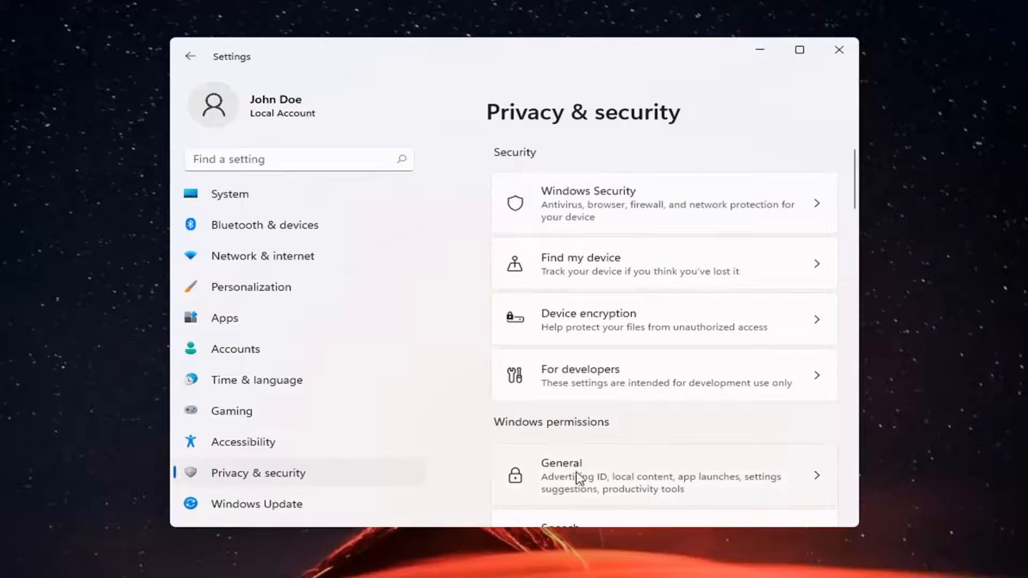
pyautogui.scroll(-3)
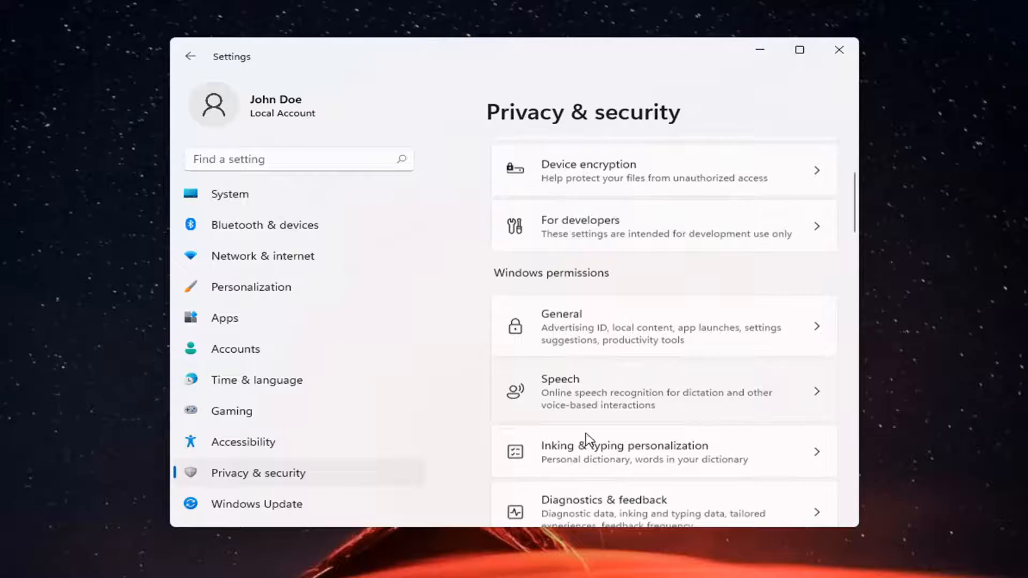
pyautogui.scroll(-3)
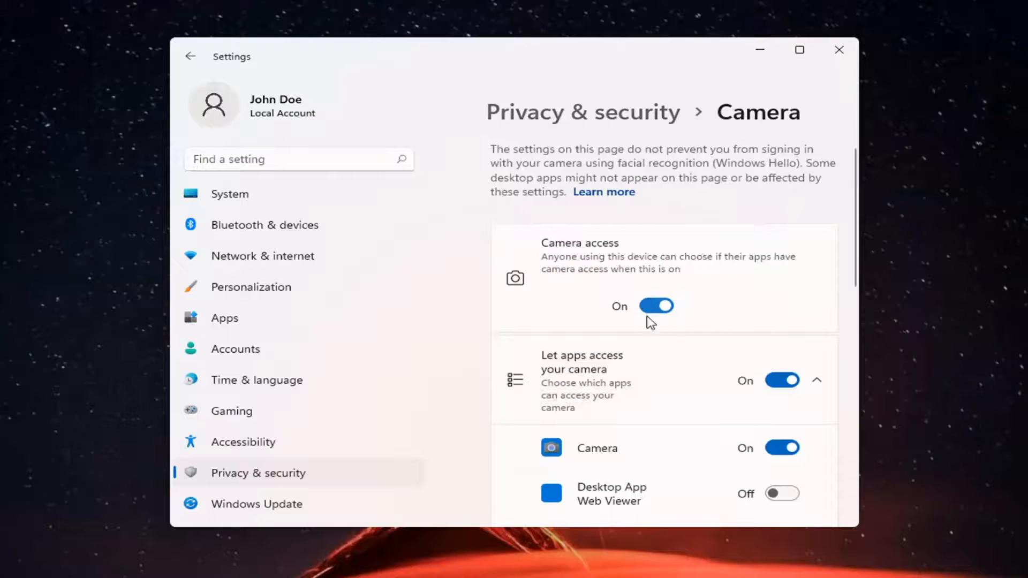
# Step: On the Camera page, switch Camera access off and then back on
pyautogui.click(655, 306)
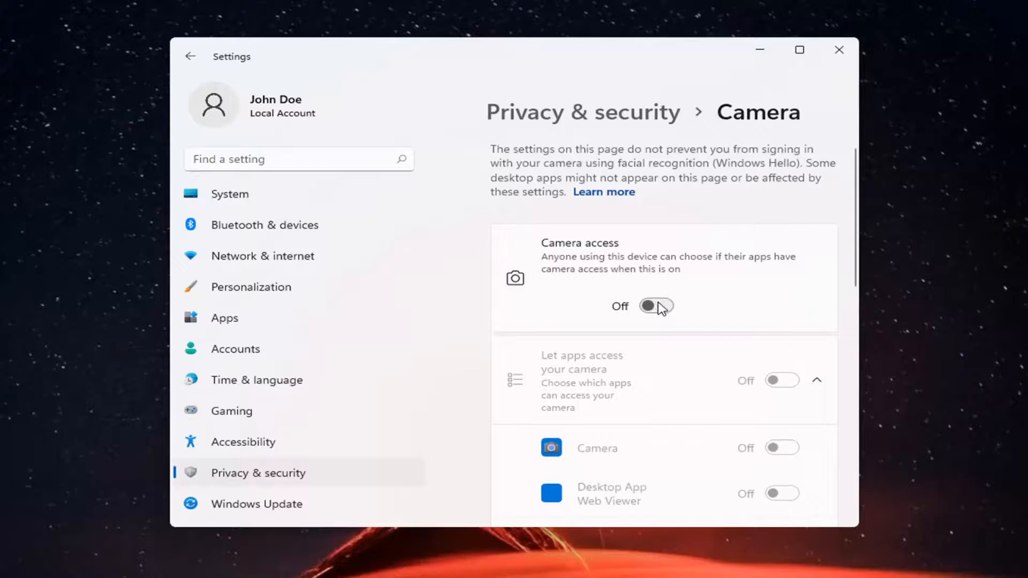
pyautogui.click(656, 307)
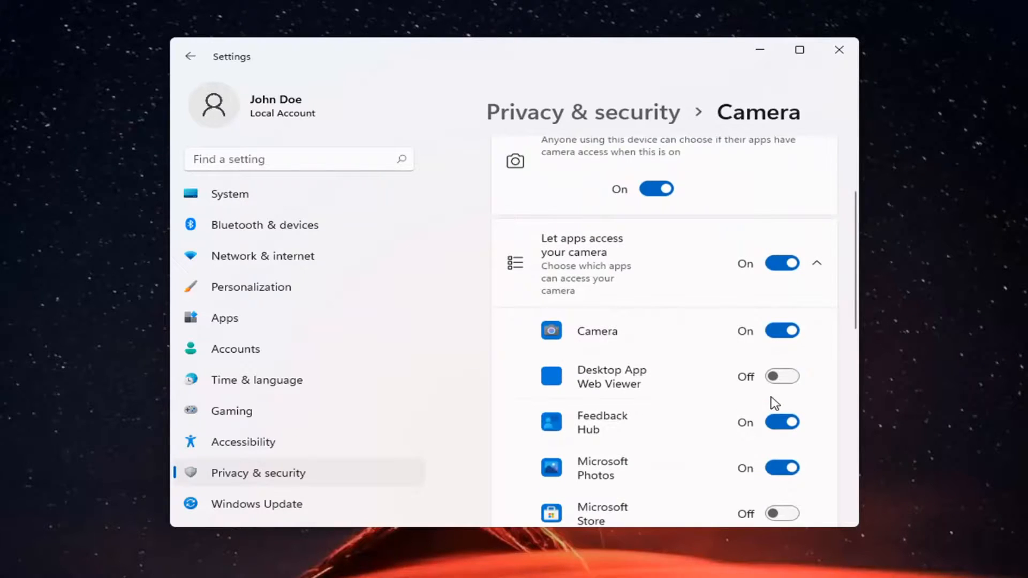
pyautogui.scroll(-3)
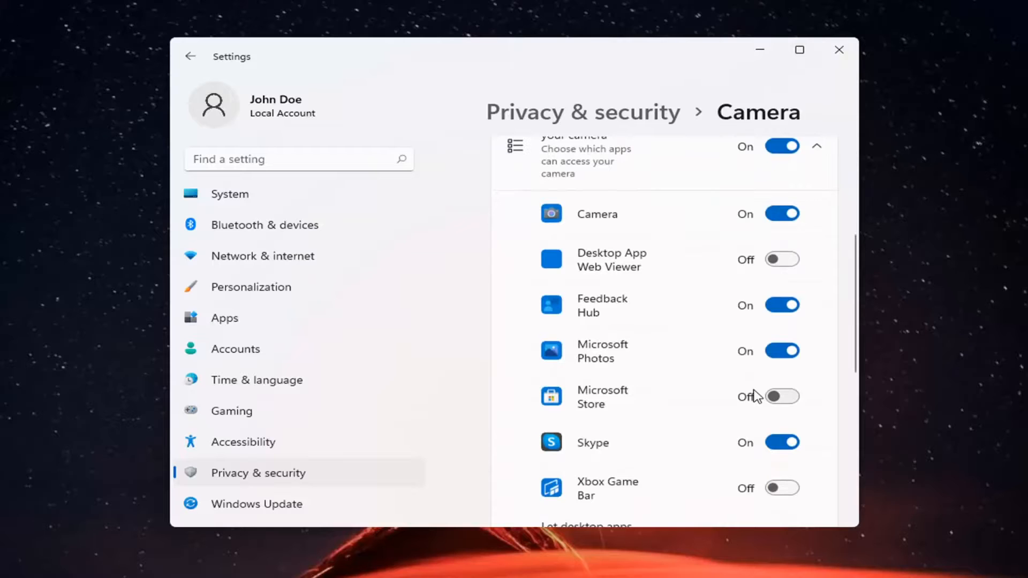
pyautogui.click(799, 50)
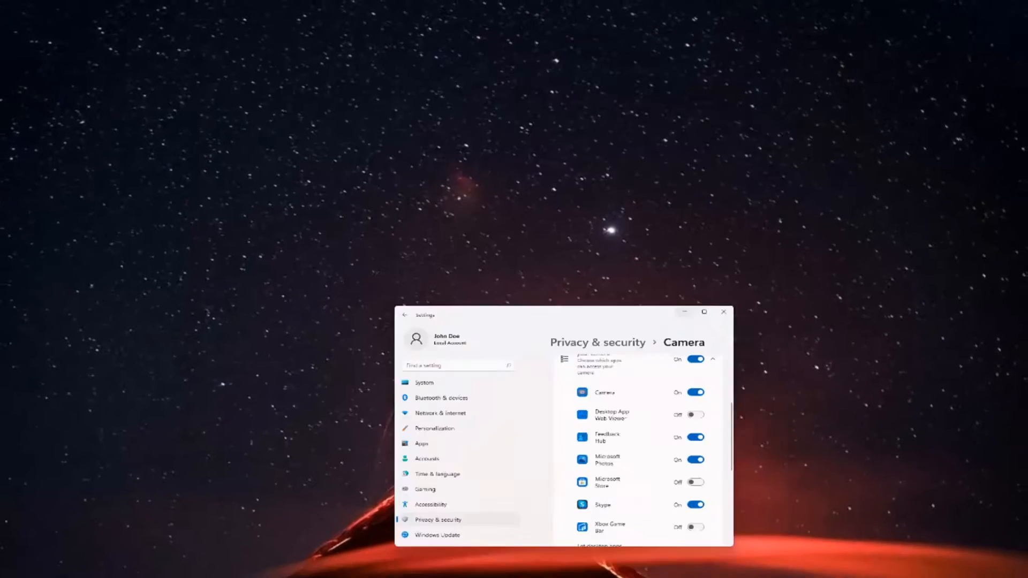